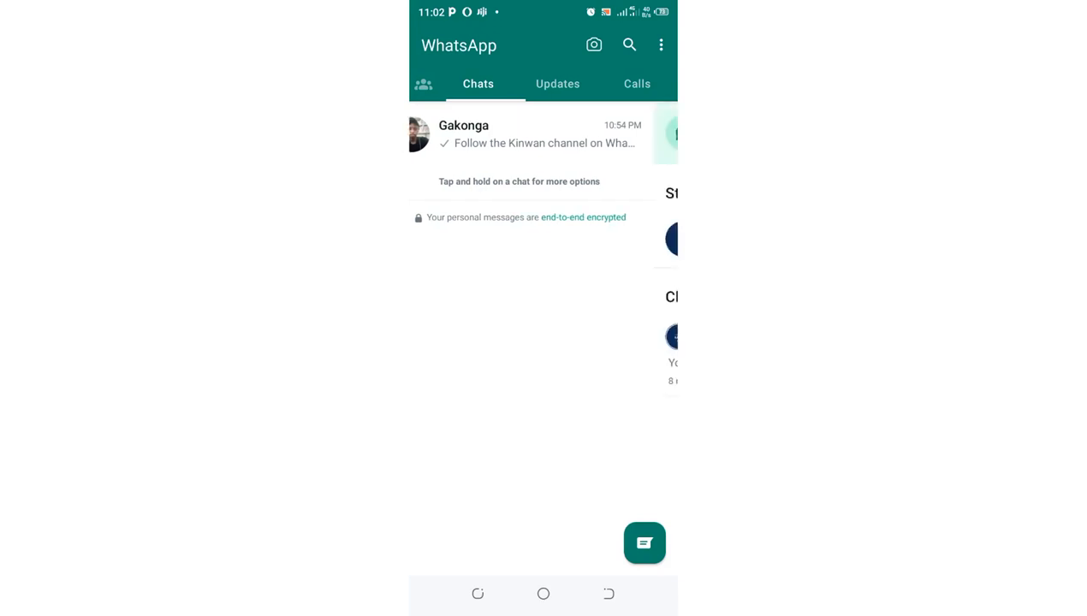
Switch to the Updates tab showing the Kinwan channel and suggested channels.
click(557, 84)
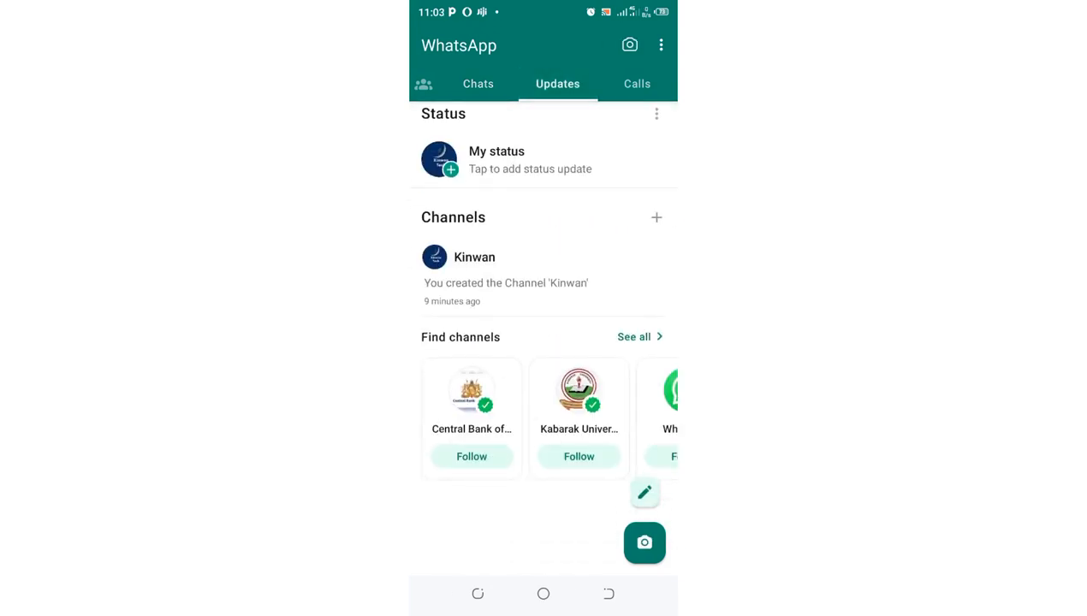
Open the Kinwan channel from the Channels list and select its header.
click(479, 257)
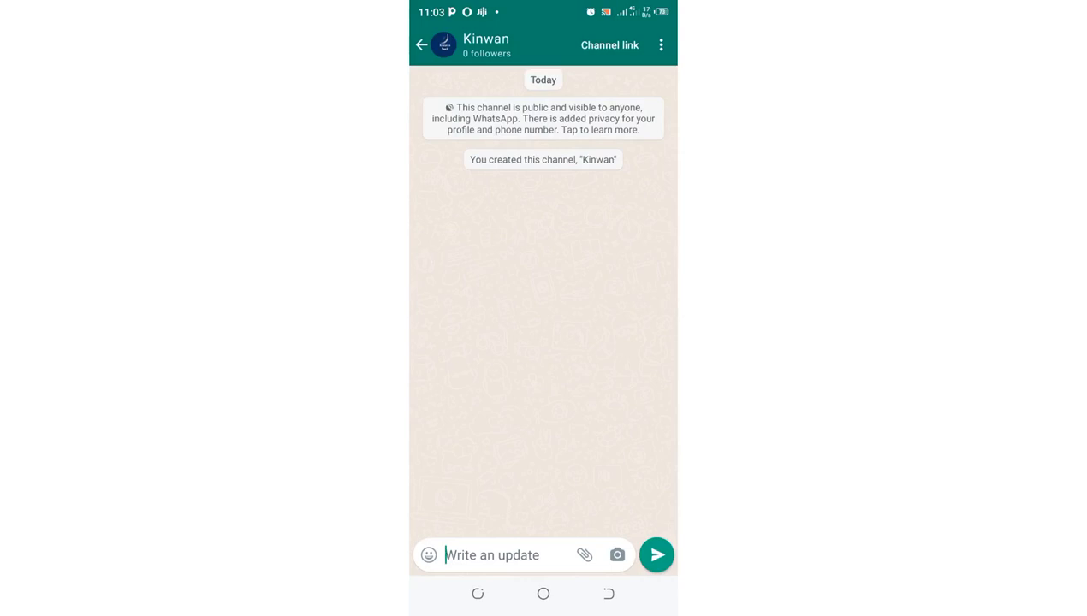
click(485, 44)
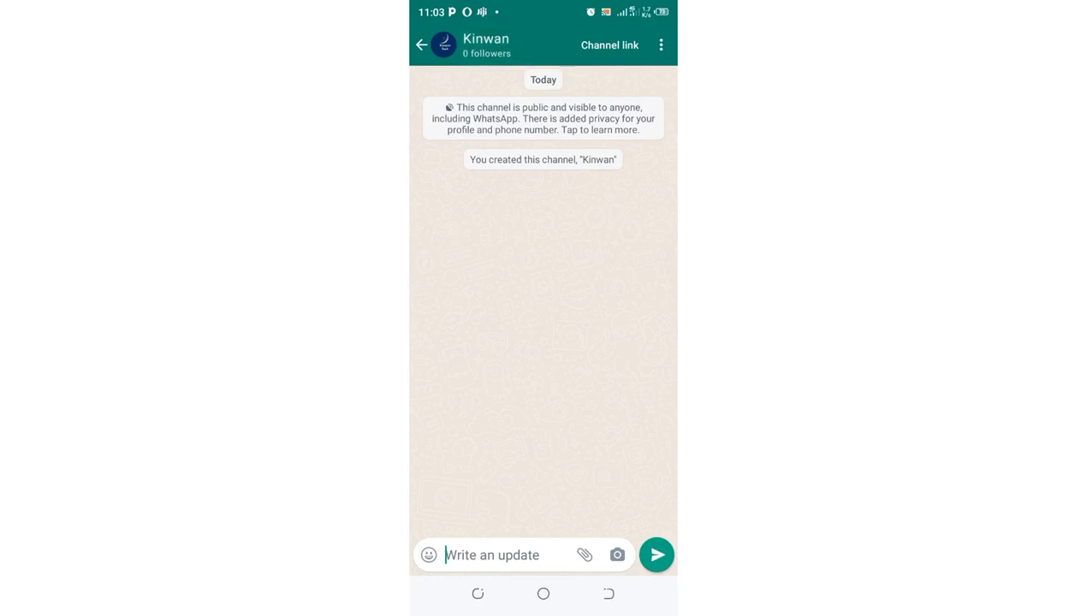
click(489, 43)
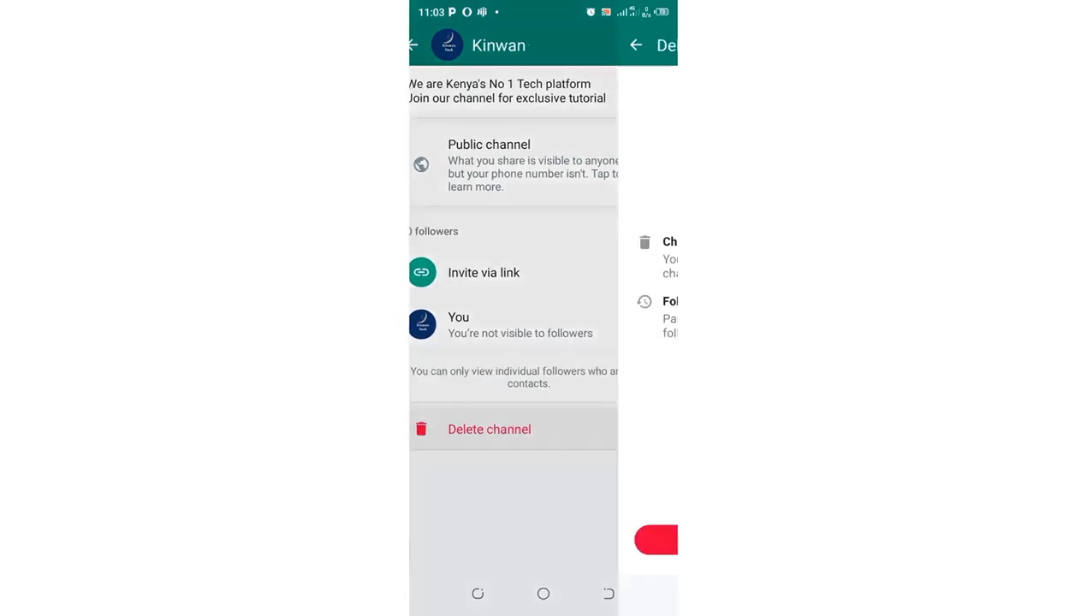
click(489, 429)
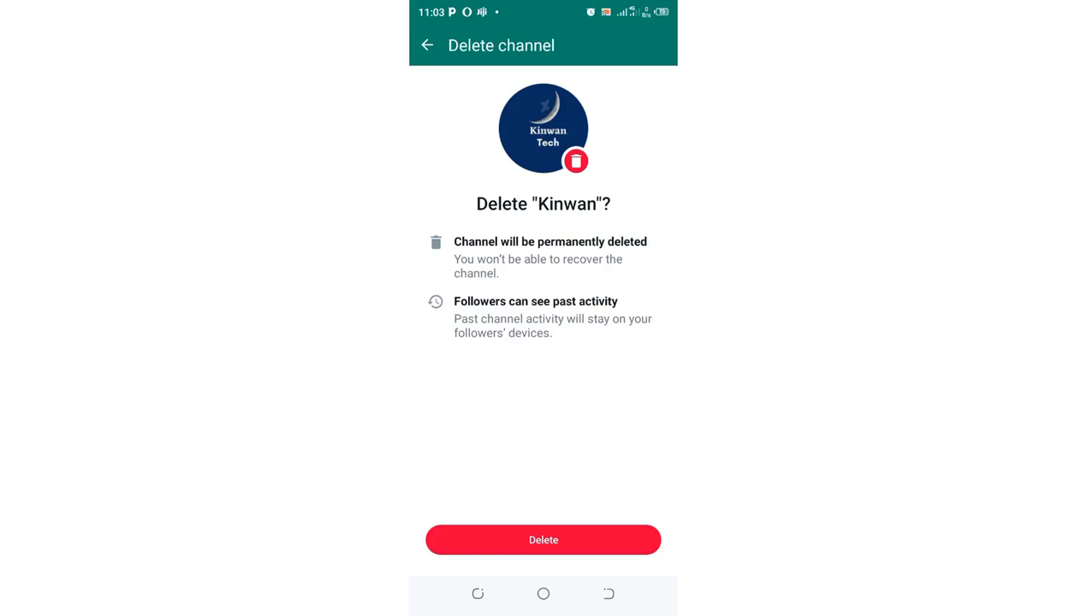
Confirm deleting Kinwan and focus the phone number field in the confirmation prompt.
click(543, 540)
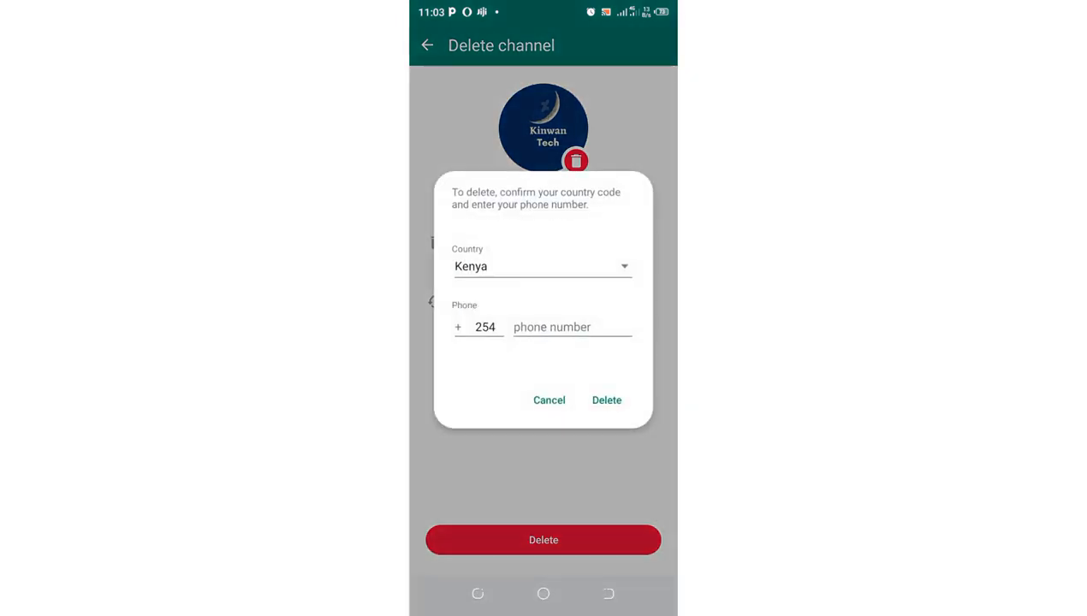
click(572, 327)
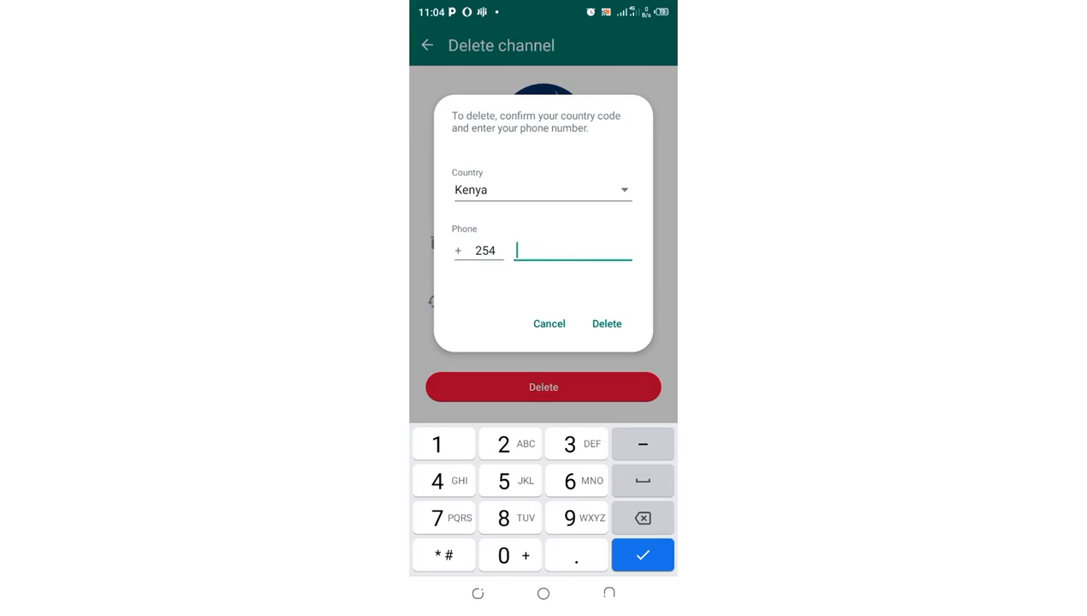
text(739)
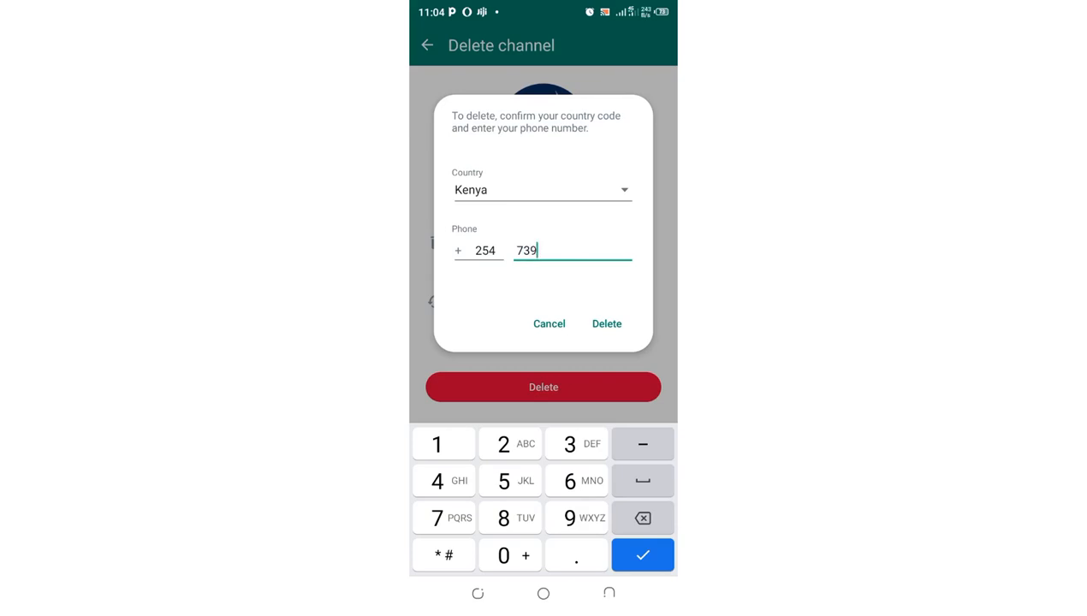
text(763)
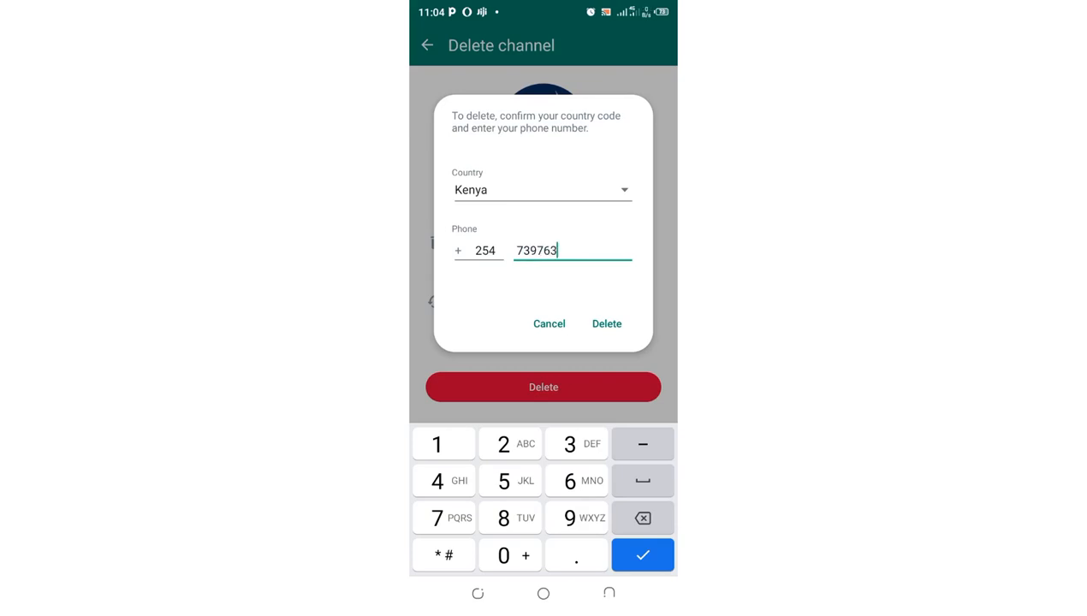
text(706)
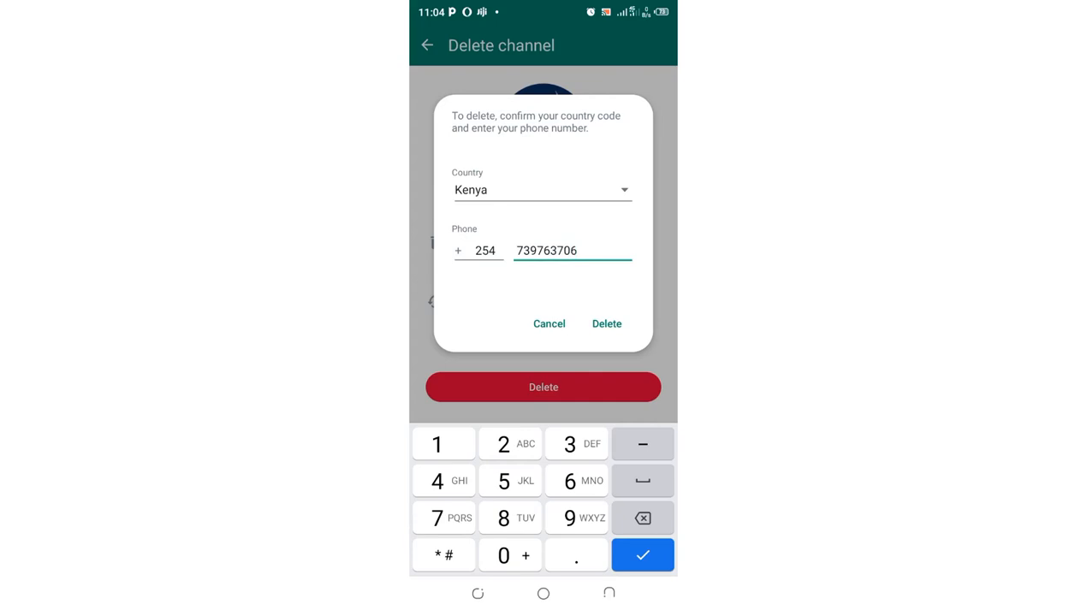